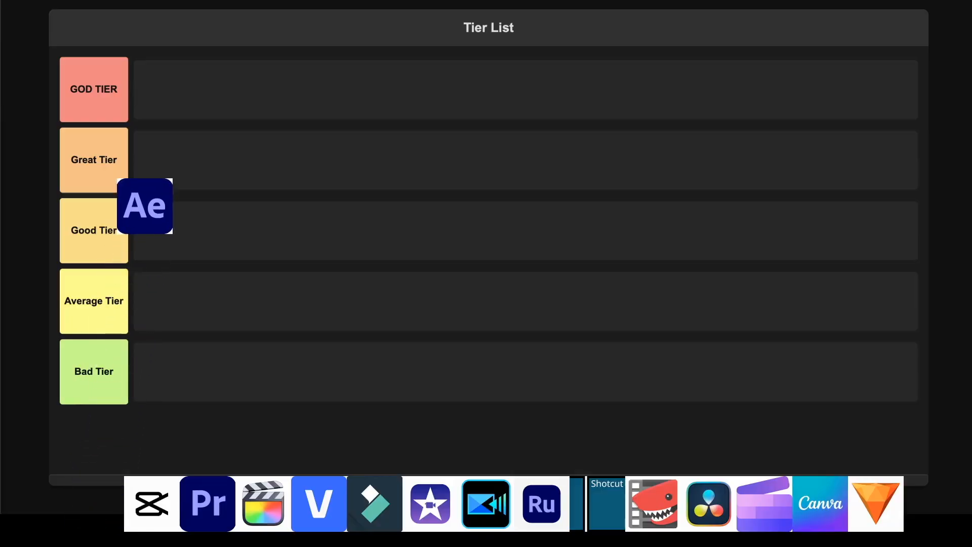
Drag the After Effects (Ae) logo into the GOD TIER row.
{"action": "left_click_drag", "start_coordinate": [144, 205], "coordinate": [164, 88]}
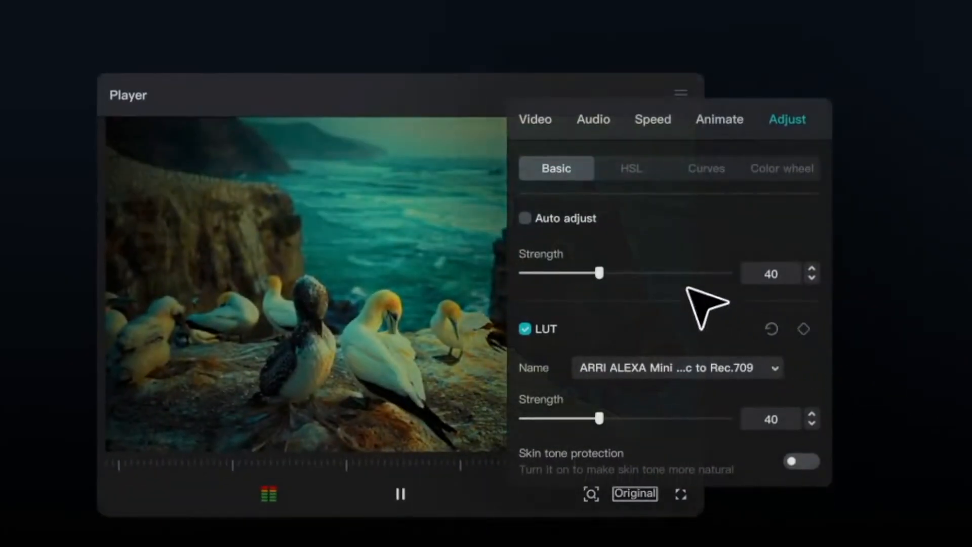
Run a CapCut Smart Search for 'blue' and scroll the image and speech results.
{"action": "left_click", "coordinate": [782, 168]}
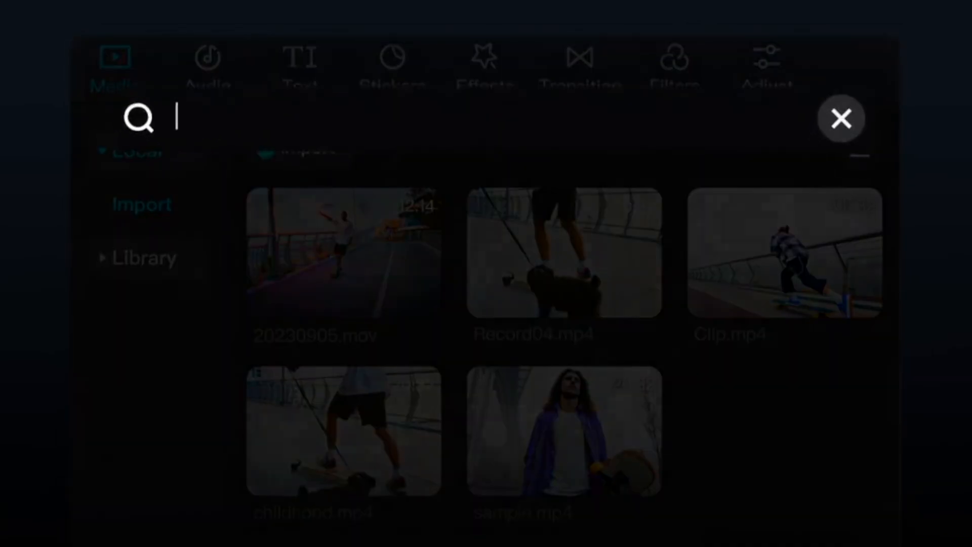
{"action": "type", "text": "blue"}
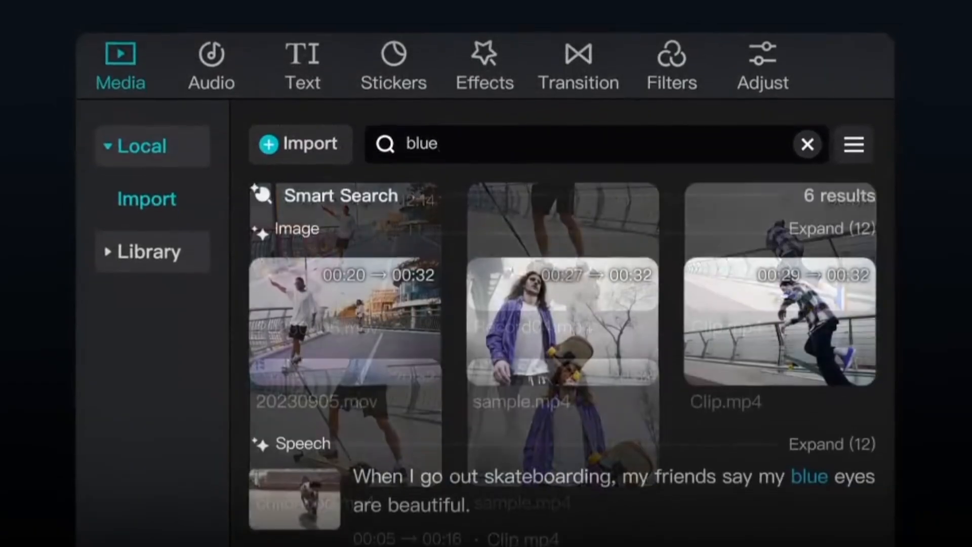
{"action": "scroll", "scroll_direction": "down", "scroll_amount": 3}
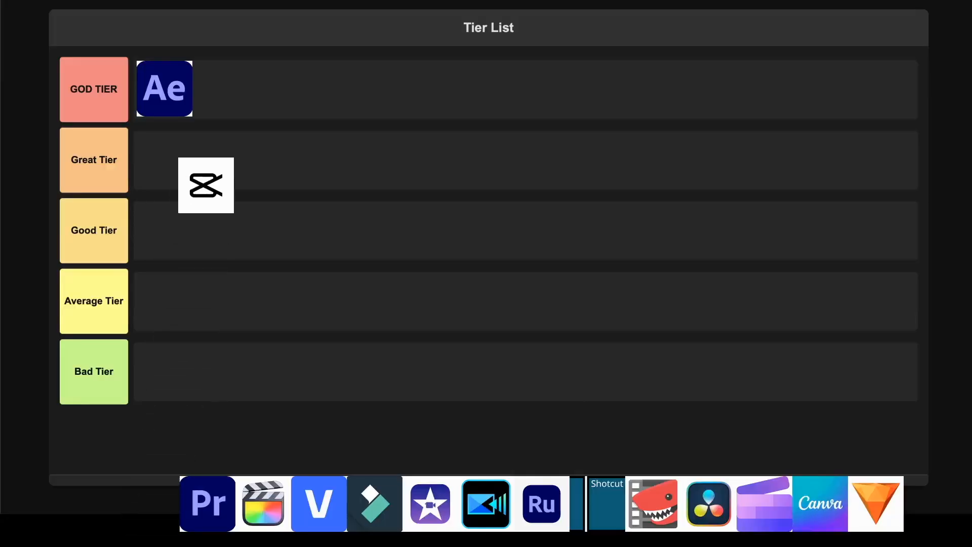
Drop the CapCut logo into GOD TIER beside After Effects.
{"action": "left_click_drag", "start_coordinate": [205, 185], "coordinate": [221, 88]}
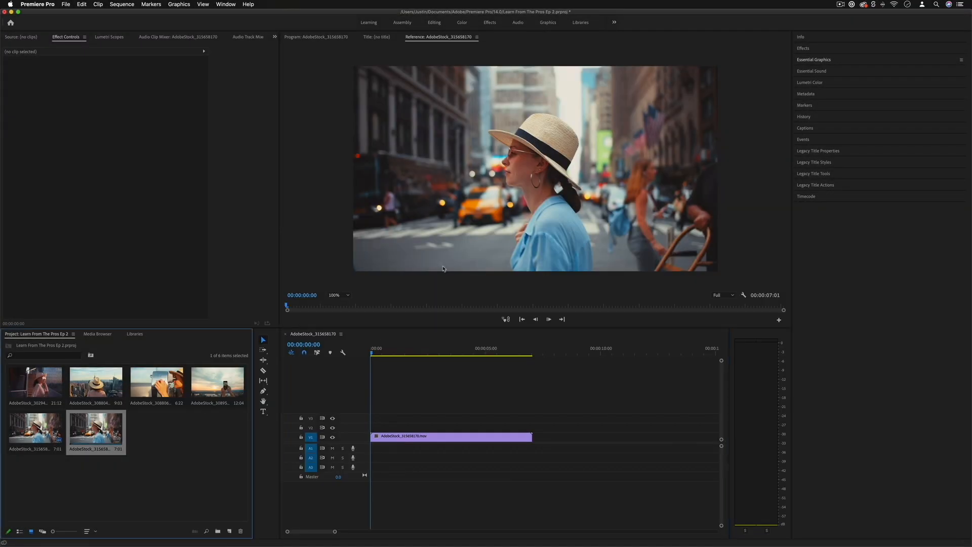
Load the skyline clip in the Source Monitor and show the Lumetri Color panel.
{"action": "double_click", "coordinate": [95, 383]}
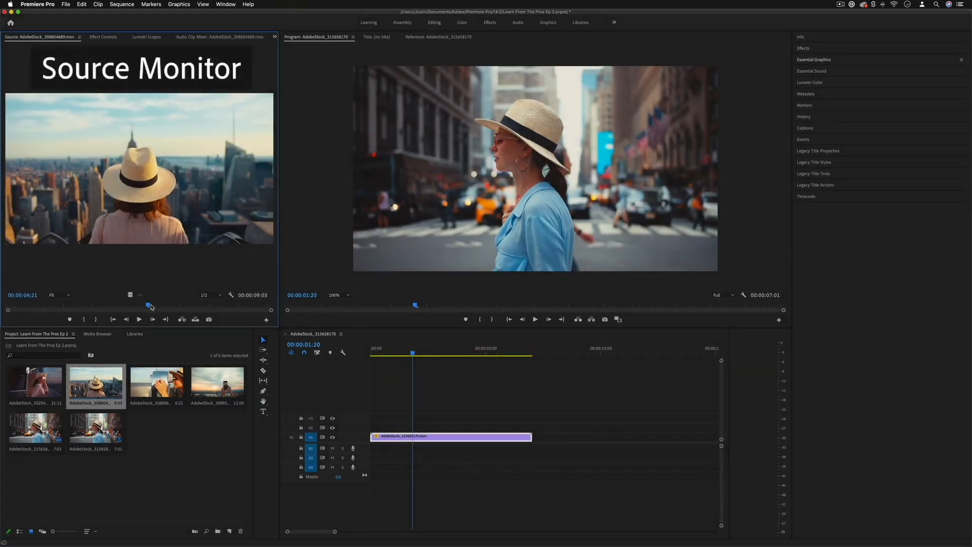
{"action": "left_click", "coordinate": [810, 82]}
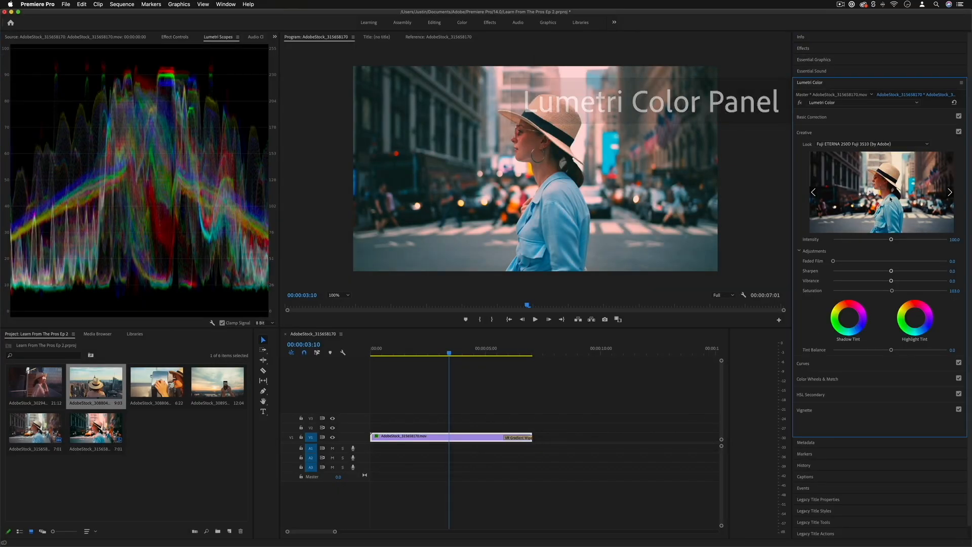